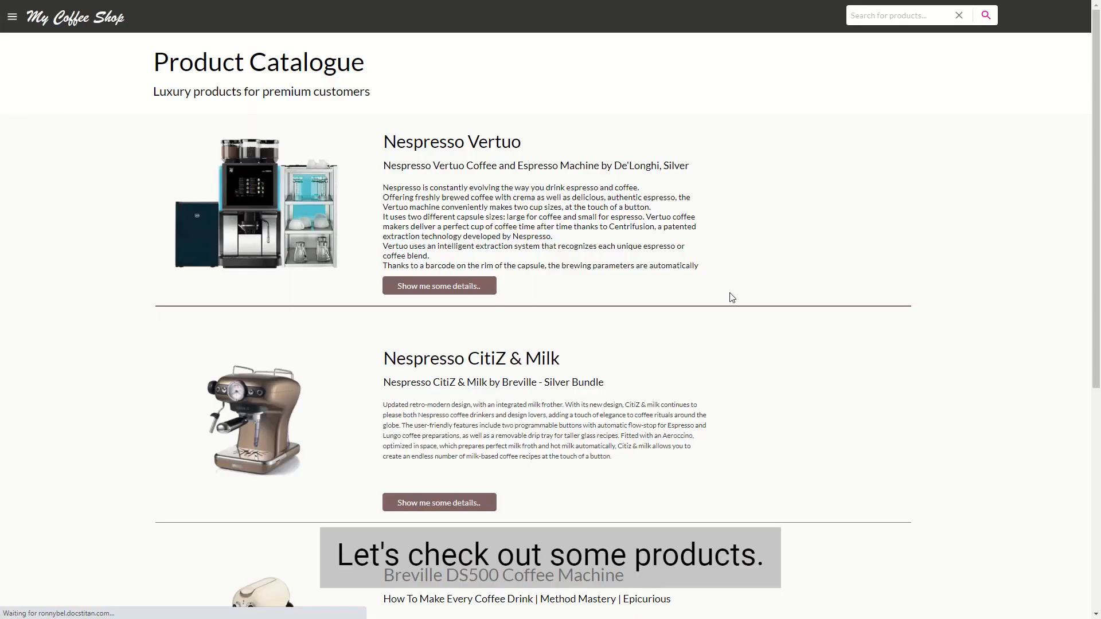
Search 'nes' for the Nespresso Vertuo, start Buy Now, and close the payment dialog unpaid.
scroll("down", 3)
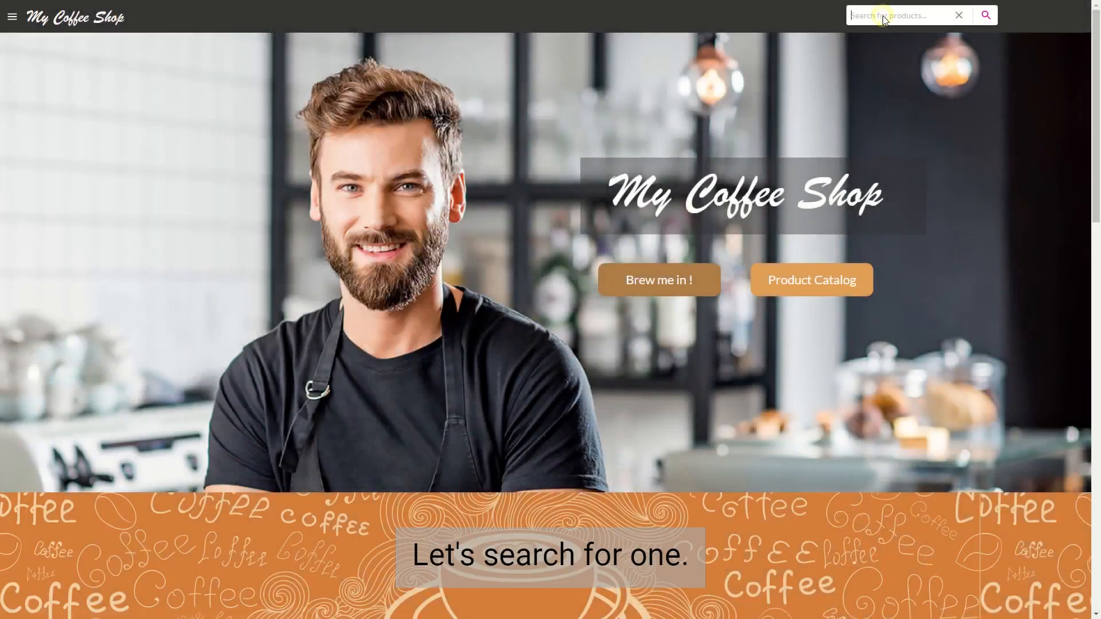
type("nes")
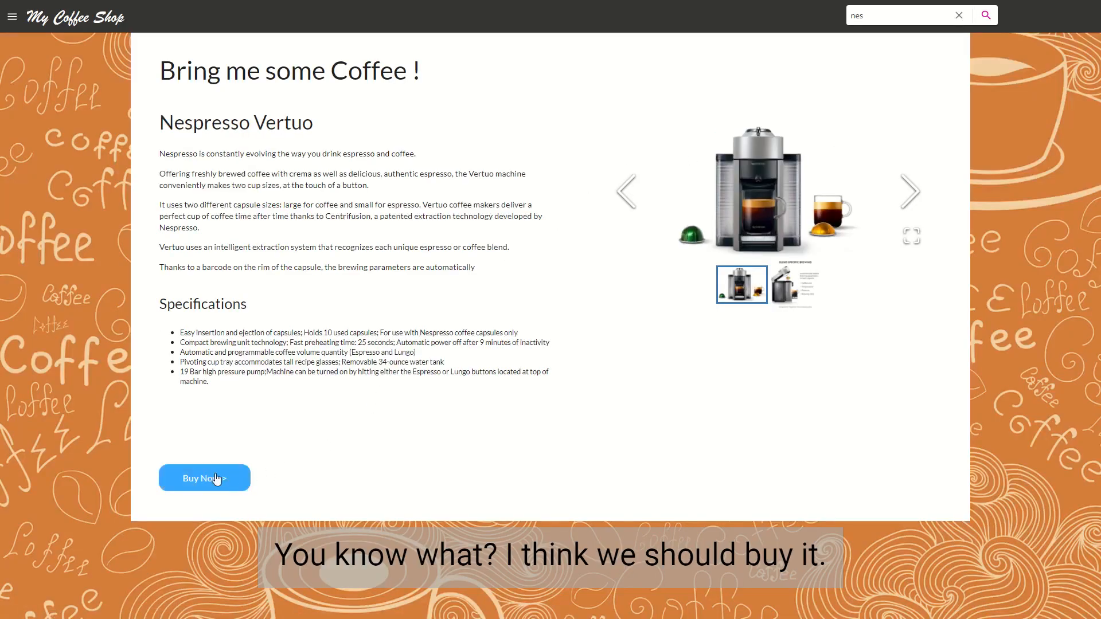
left_click(204, 478)
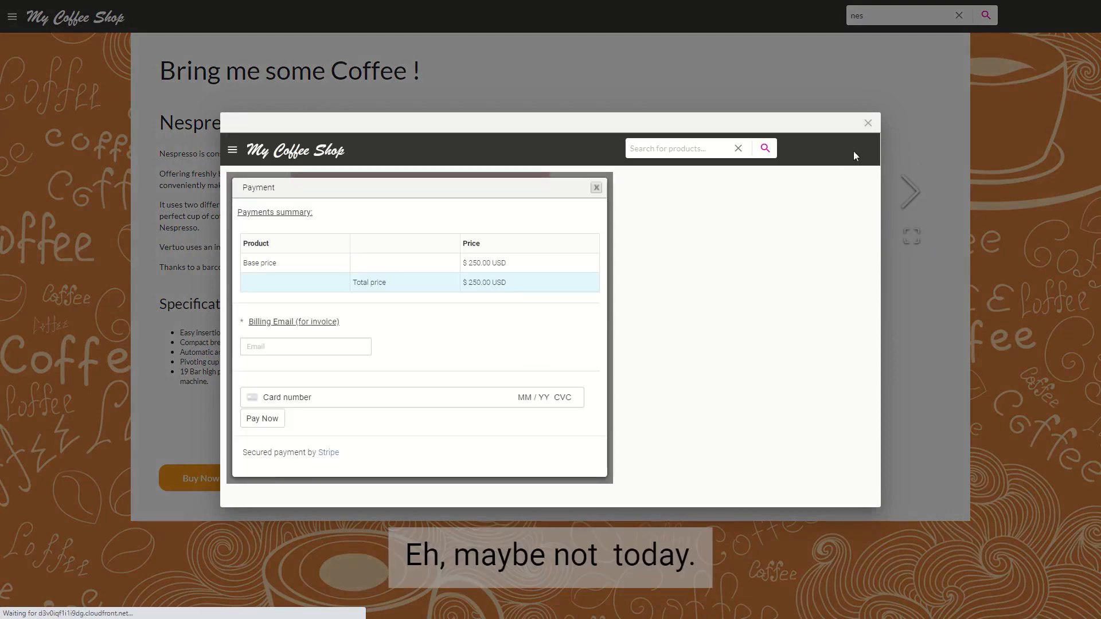
left_click(868, 123)
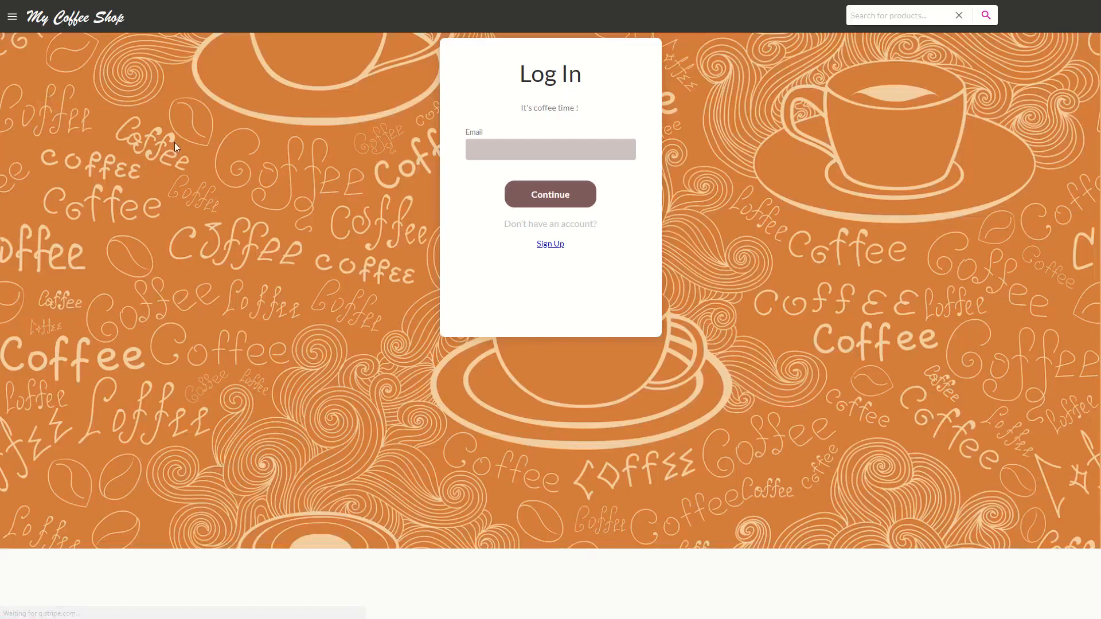
left_click(550, 244)
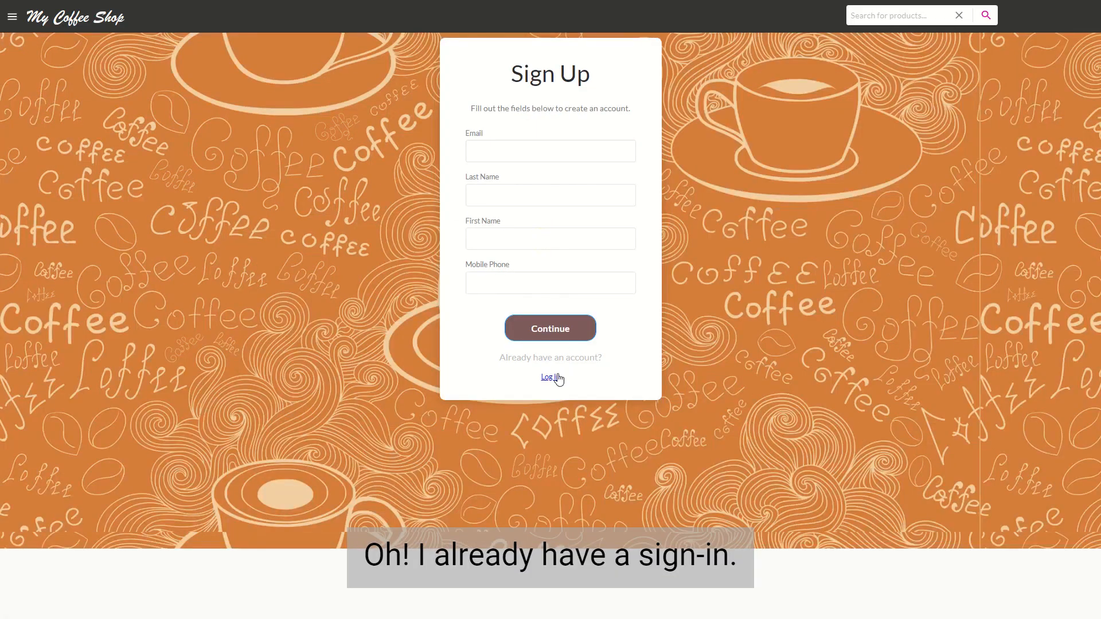
left_click(550, 377)
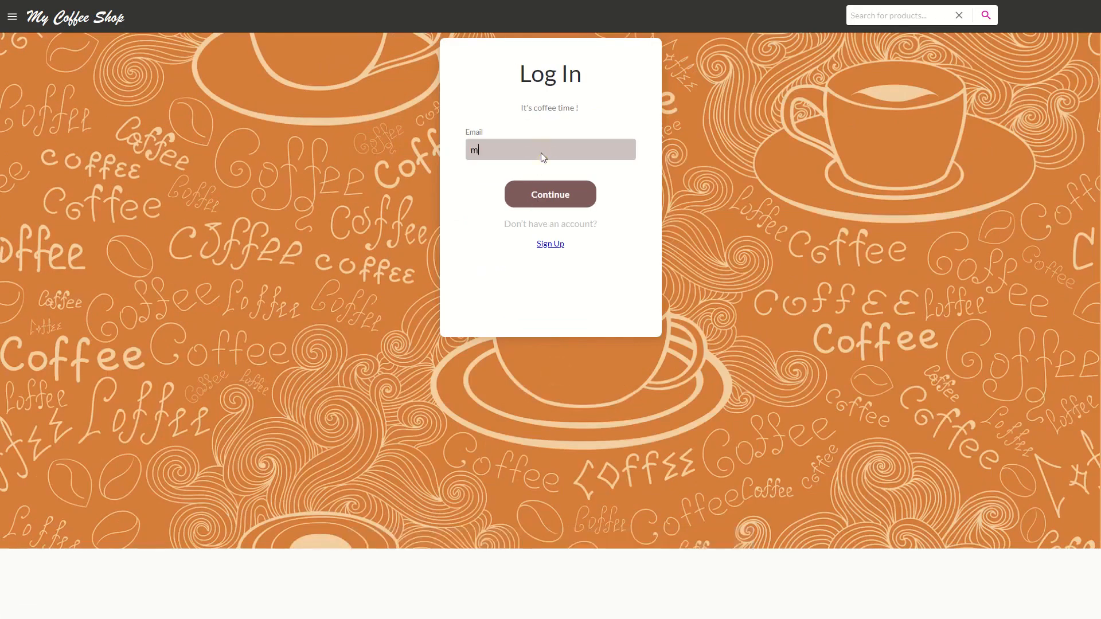
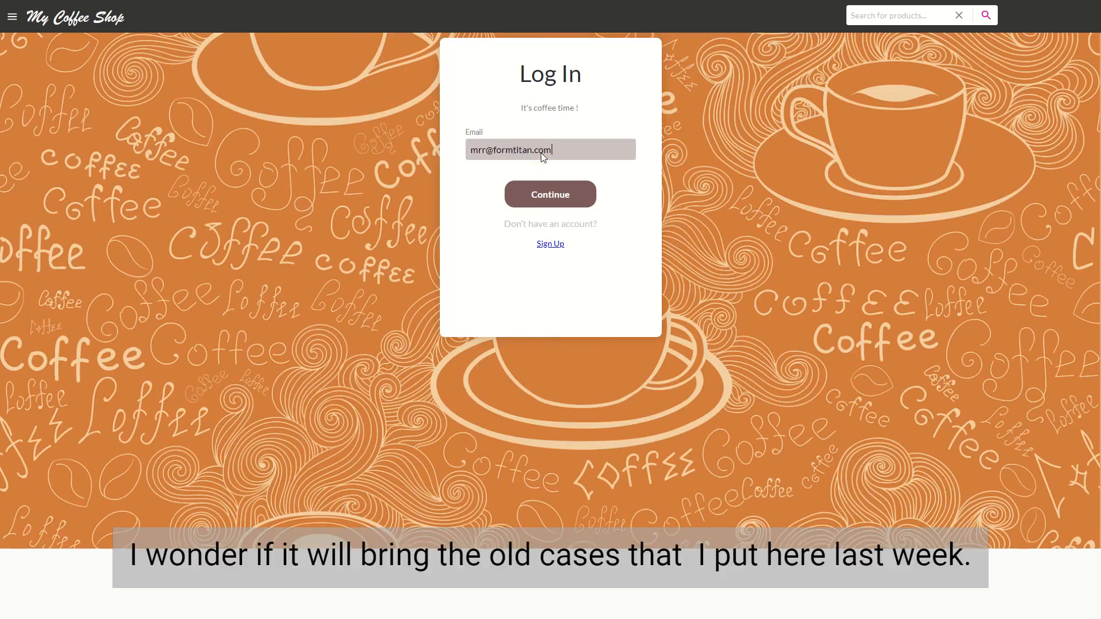
left_click(550, 194)
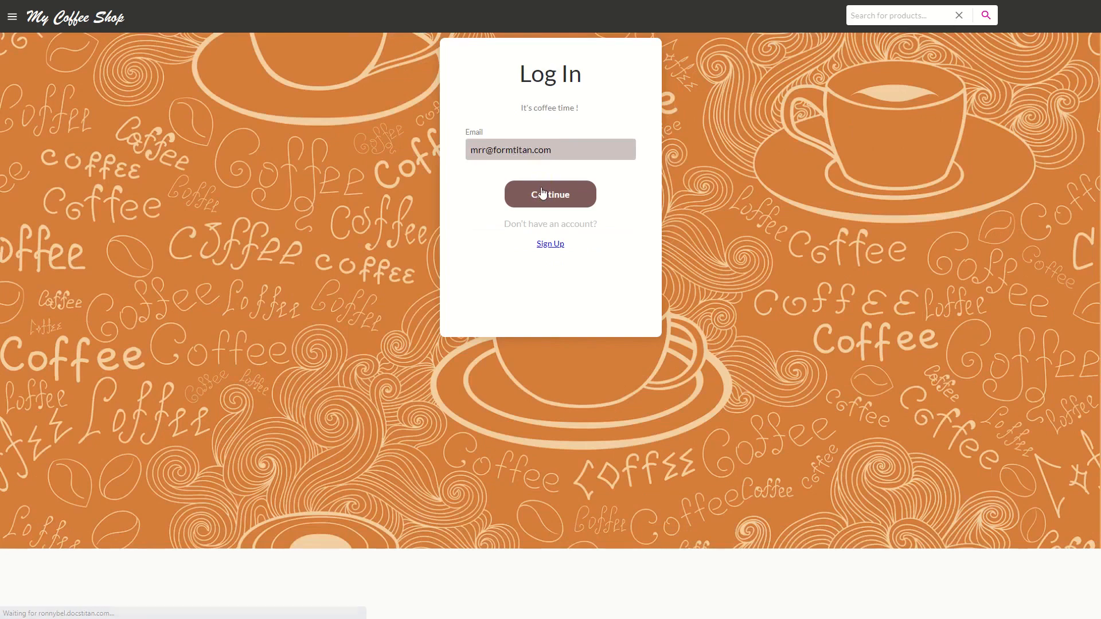
left_click(550, 194)
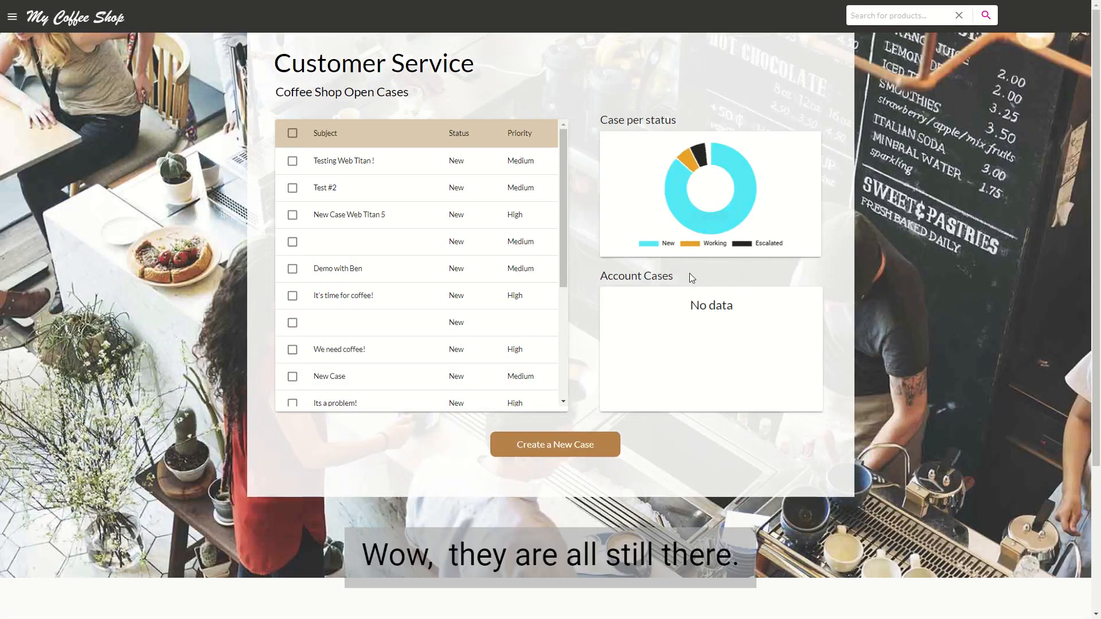
Create and save a new support case with the subject 'New Coffee'.
left_click(554, 445)
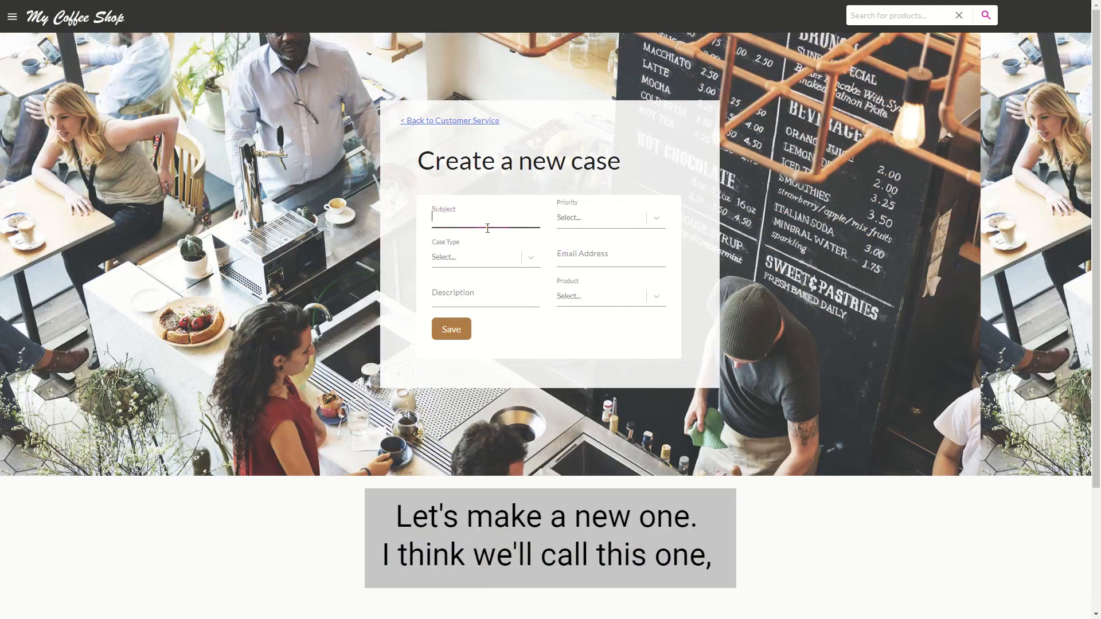
type("New Co")
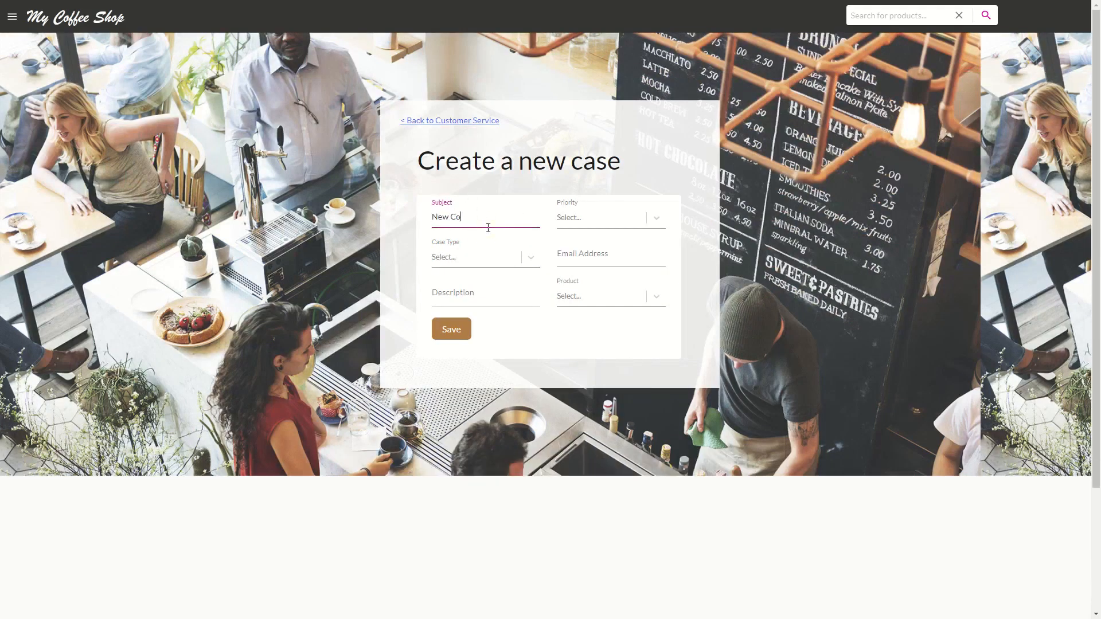
type("ffee")
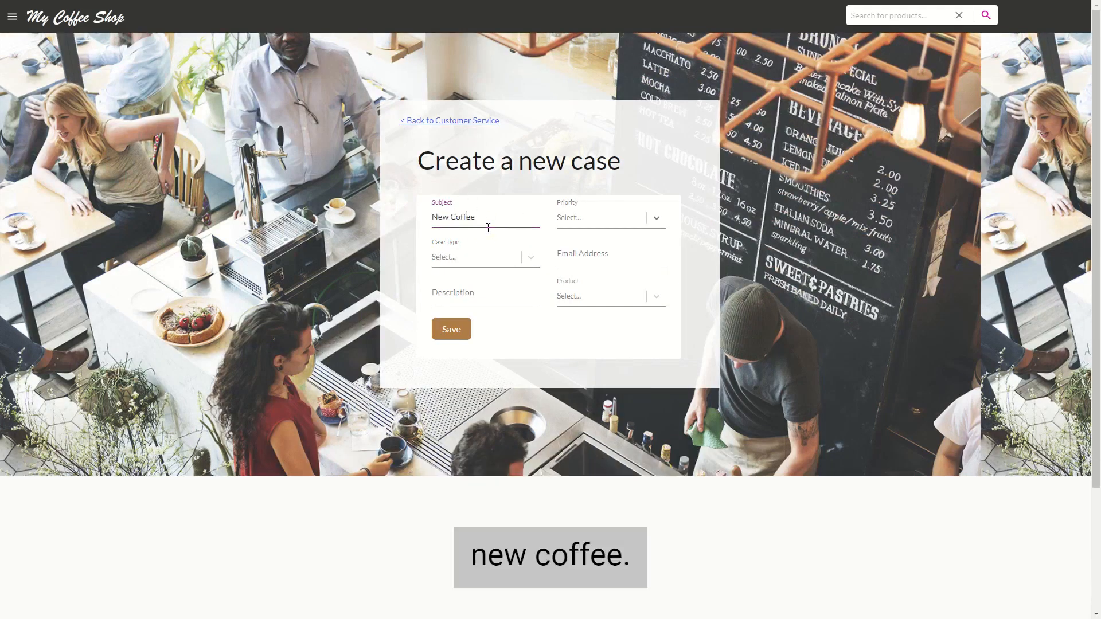
left_click(608, 218)
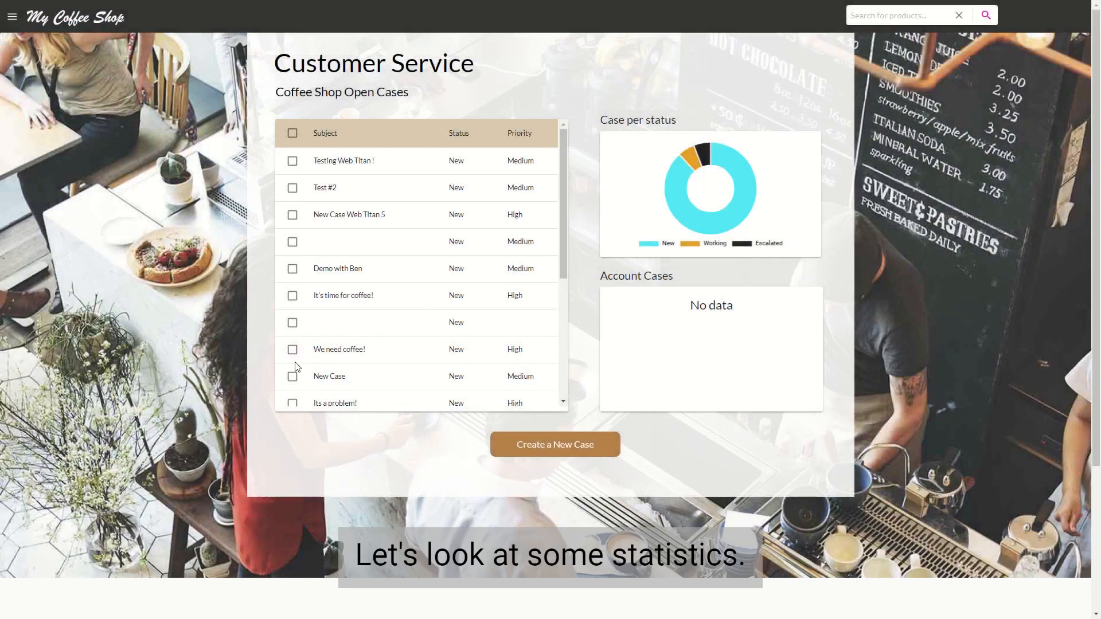
Tick the New Case and Test #2 cases to chart Account Cases by category.
left_click(291, 376)
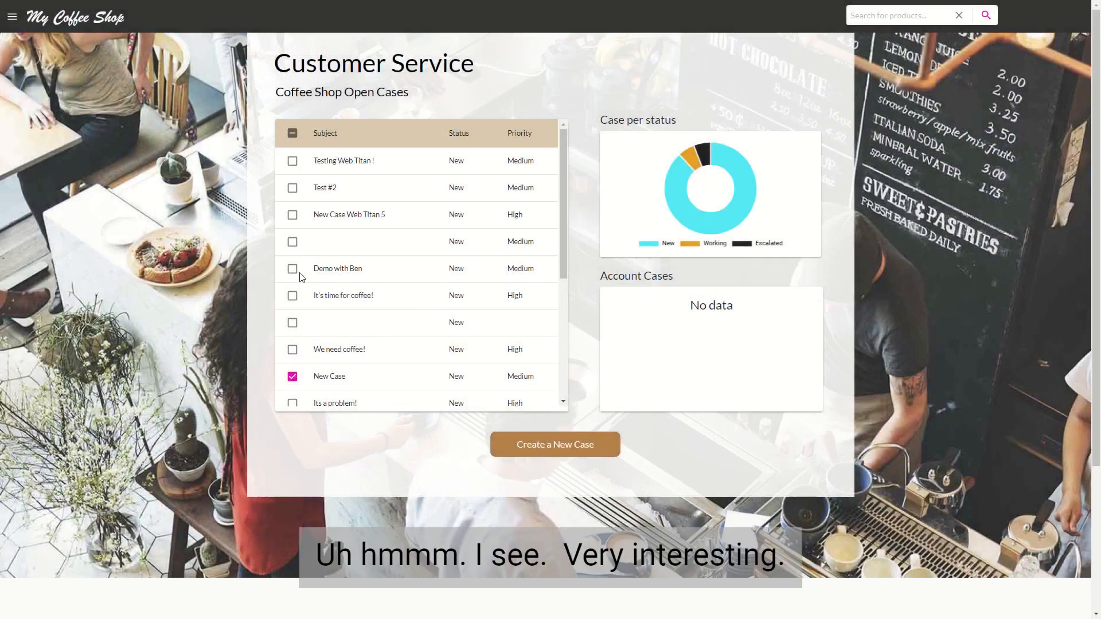
left_click(293, 188)
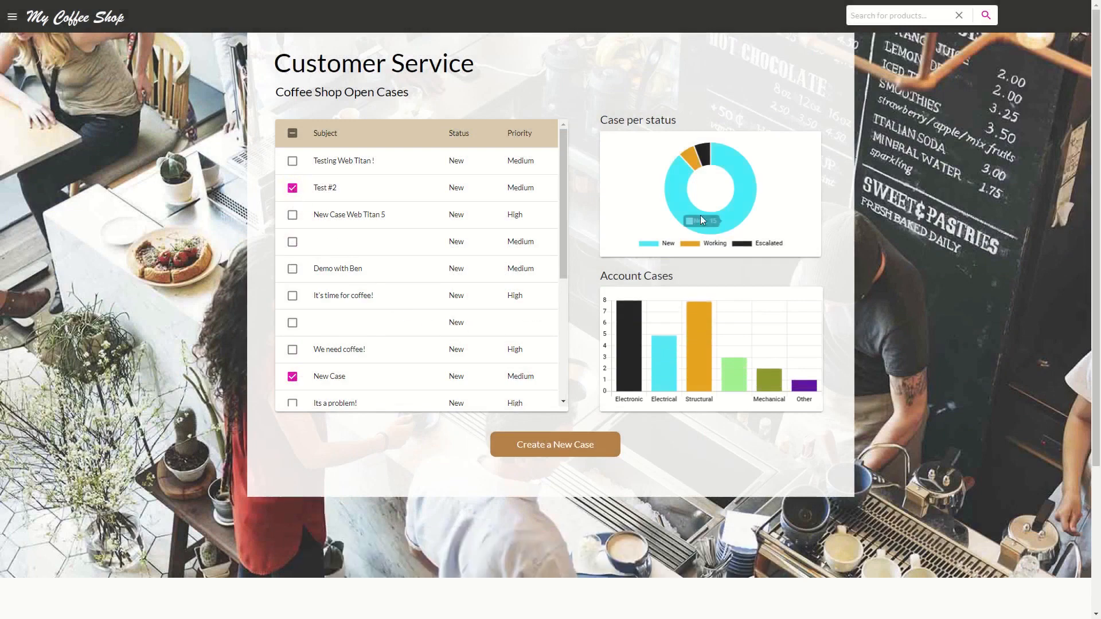
left_click(12, 16)
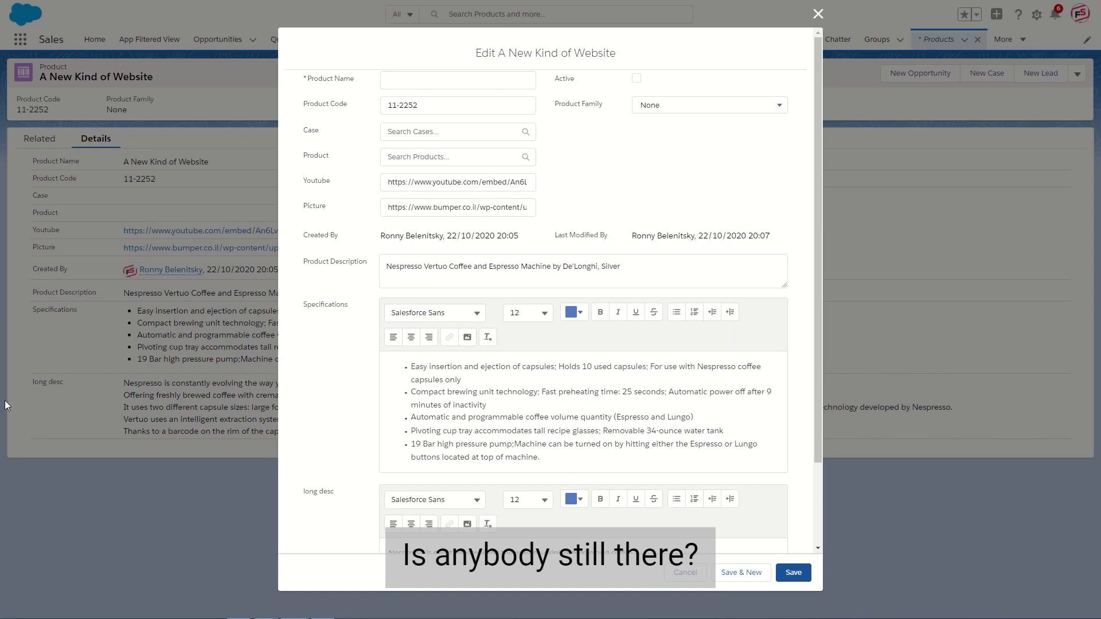
Name the product 'A New Kind of Website', mark it active, save, and view the Product Catalog.
left_click(457, 79)
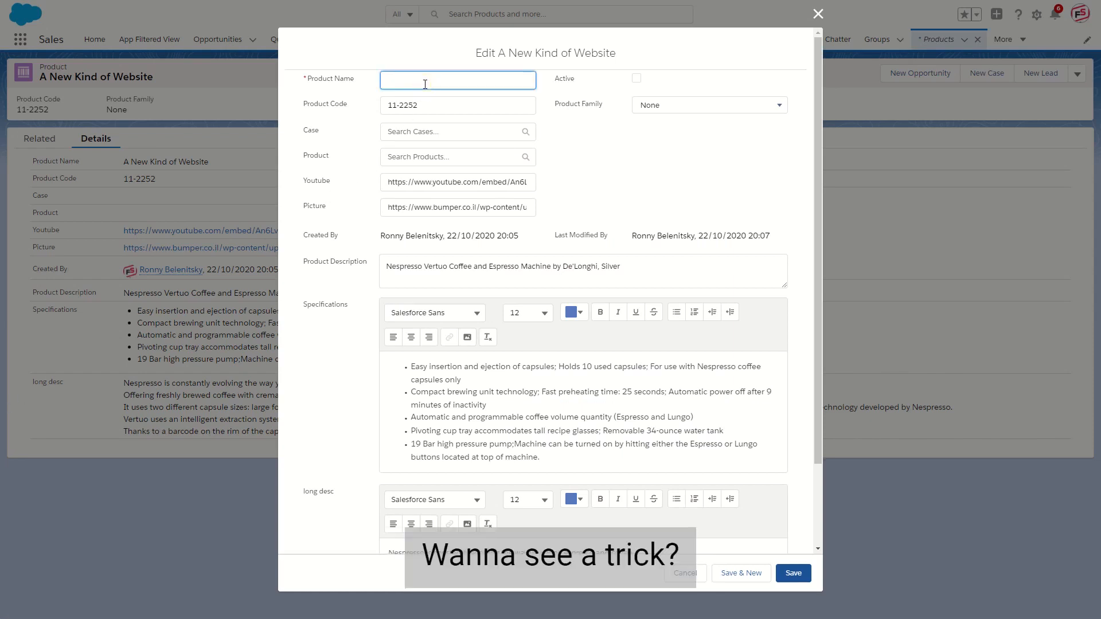
type("A New Kind o")
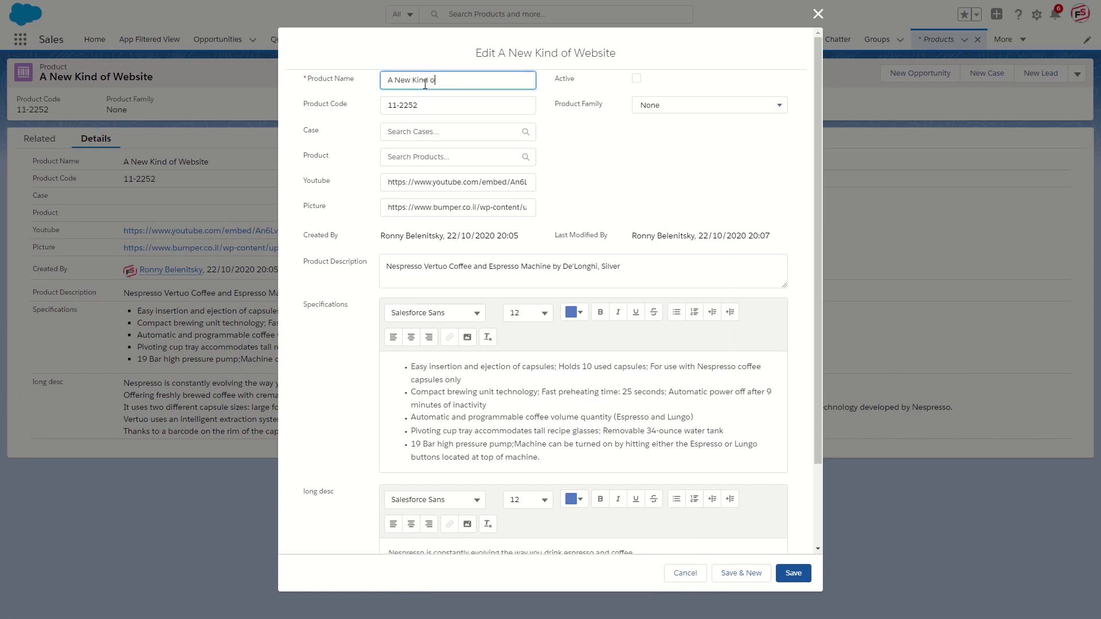
type("f Website")
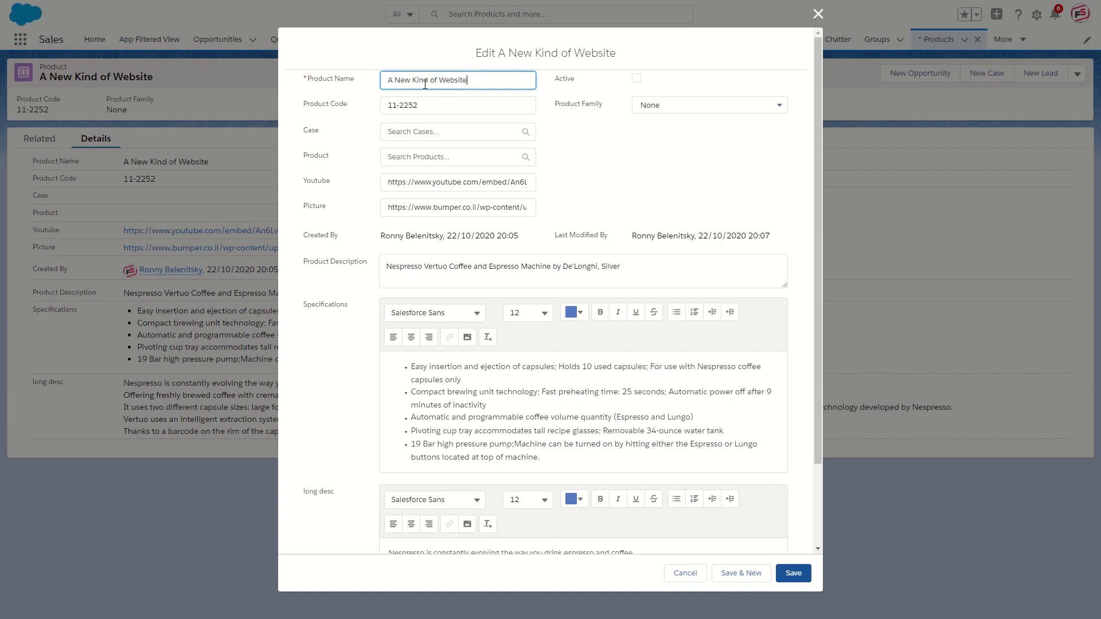
left_click(636, 78)
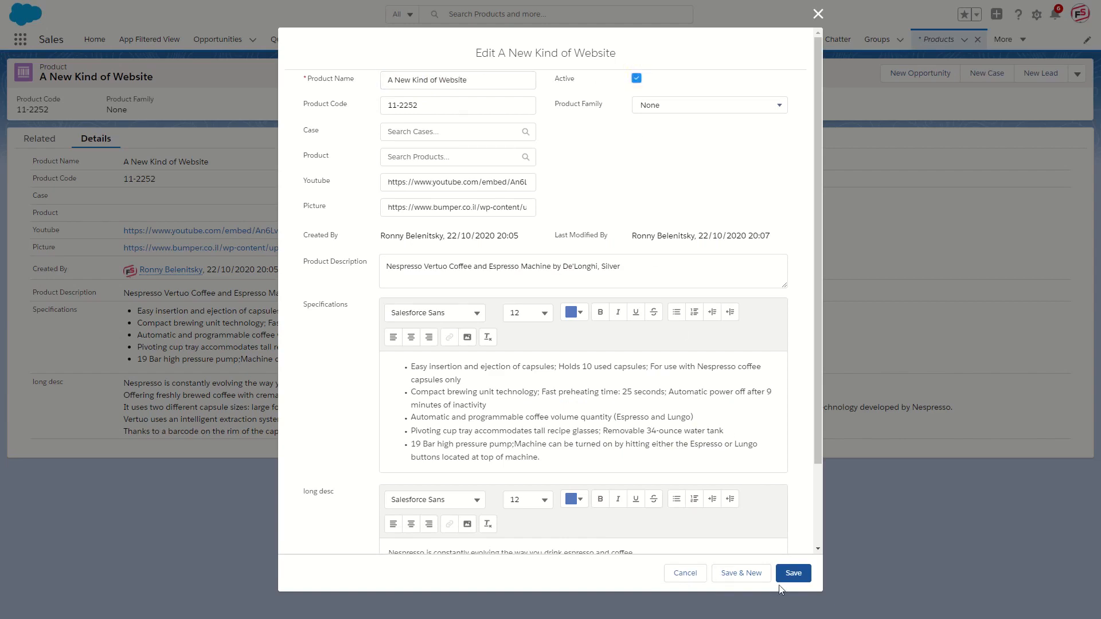
left_click(793, 573)
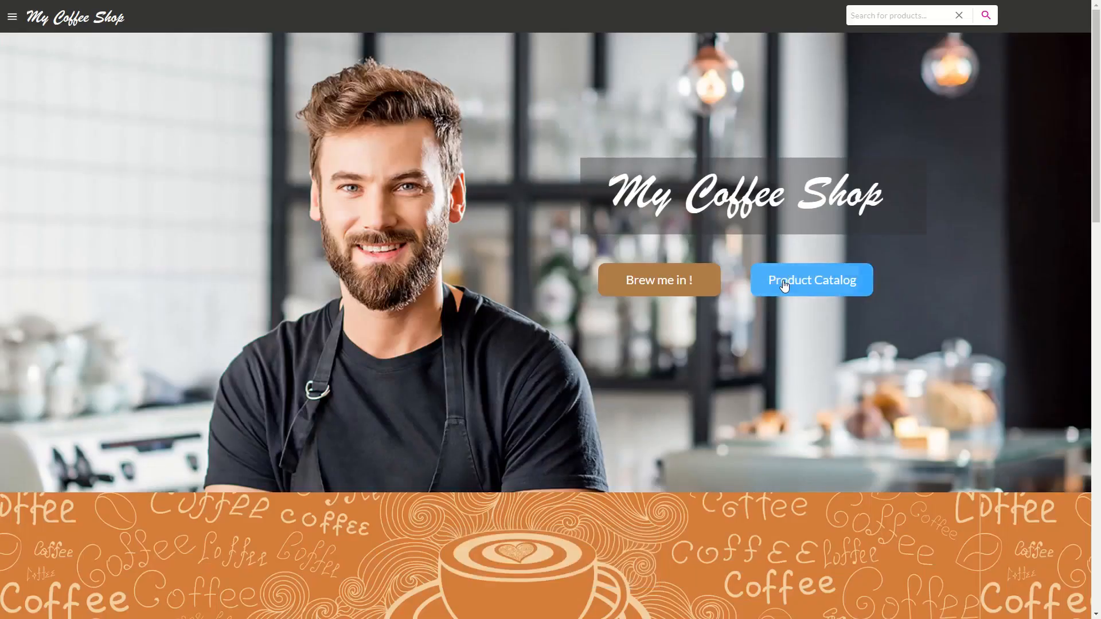
left_click(811, 279)
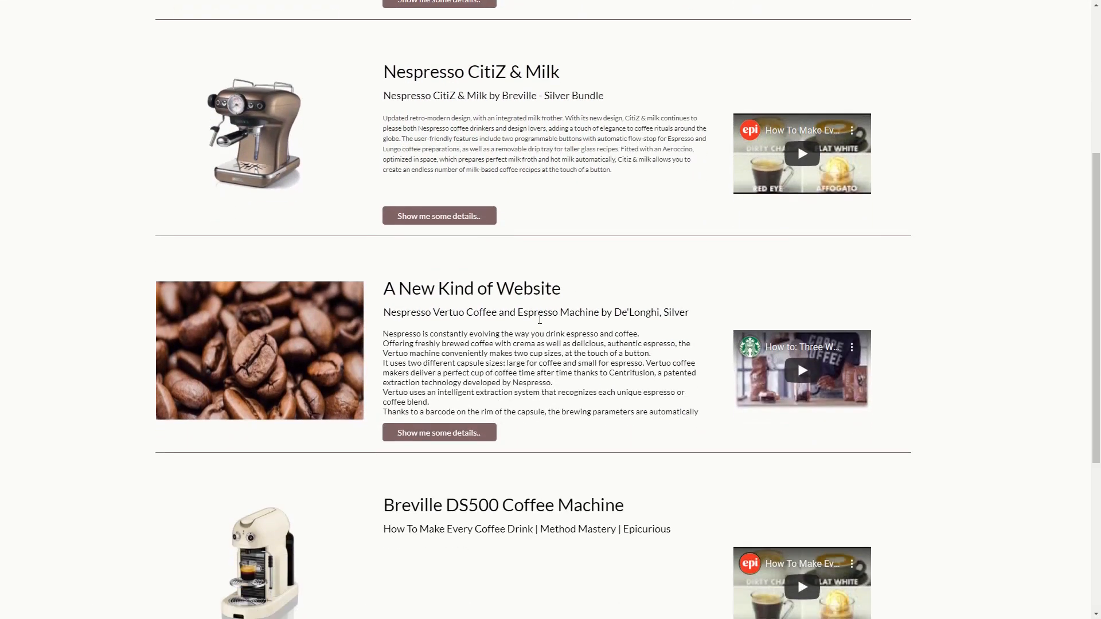